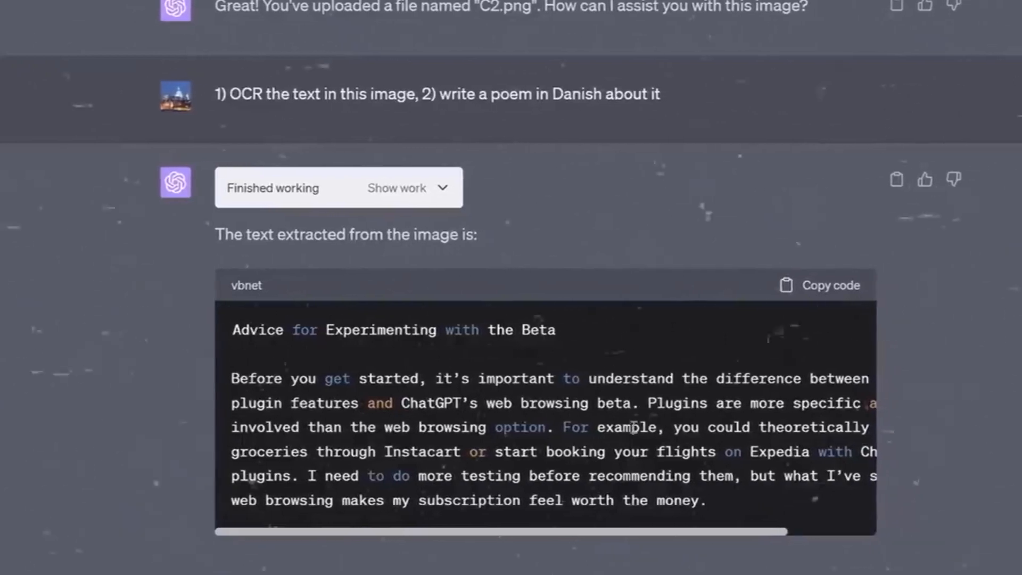
{"action": "scroll", "scroll_direction": "down", "scroll_amount": 3}
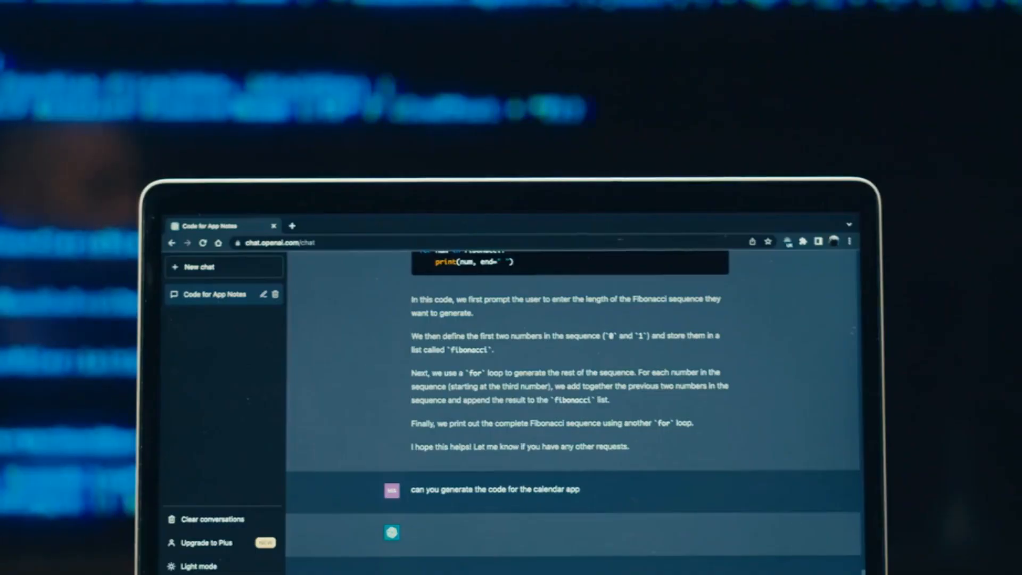
{"action": "scroll", "scroll_direction": "down", "scroll_amount": 3}
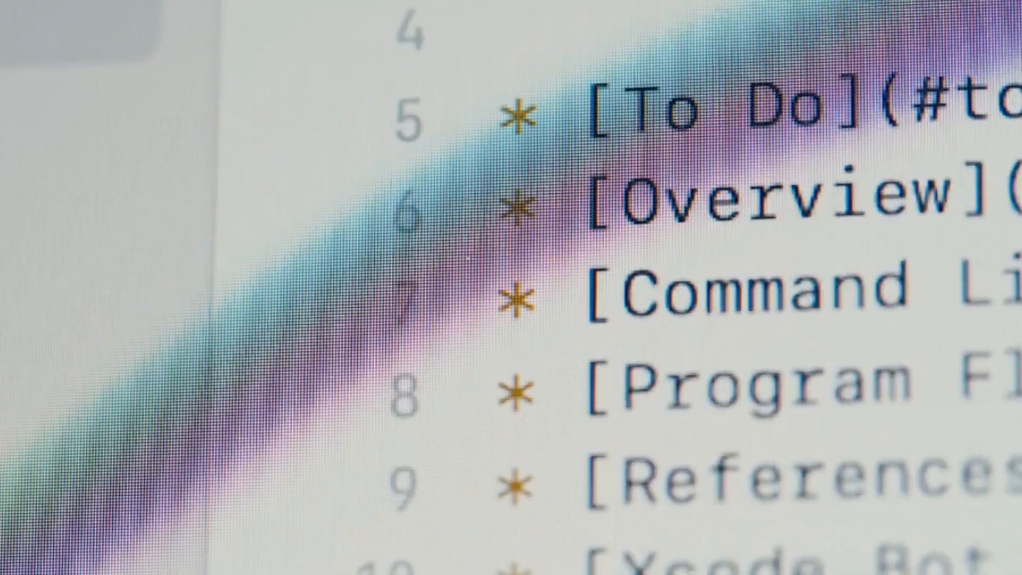
{"action": "scroll", "scroll_direction": "down", "scroll_amount": 3}
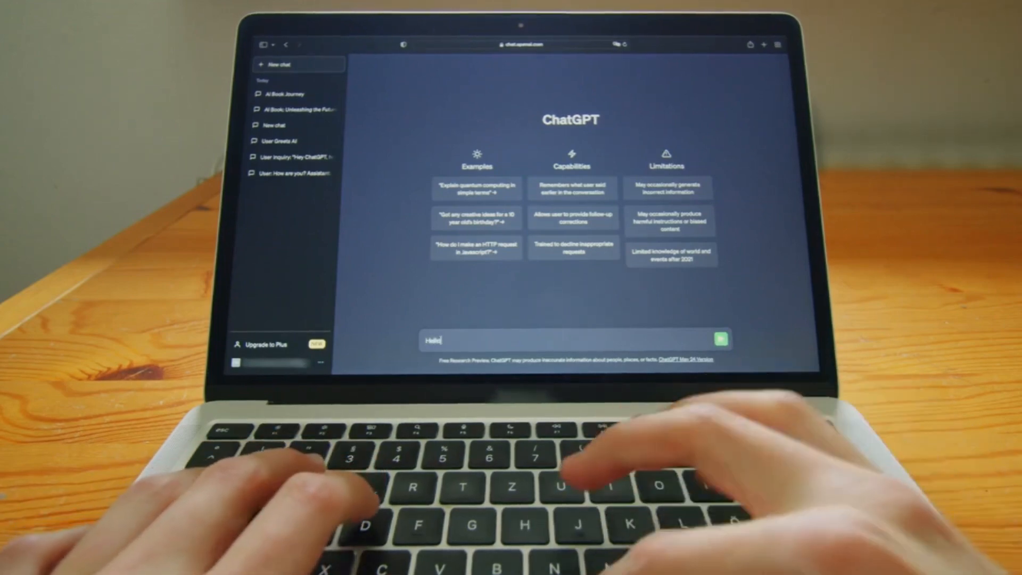
{"action": "type", "text": "ChatGPT"}
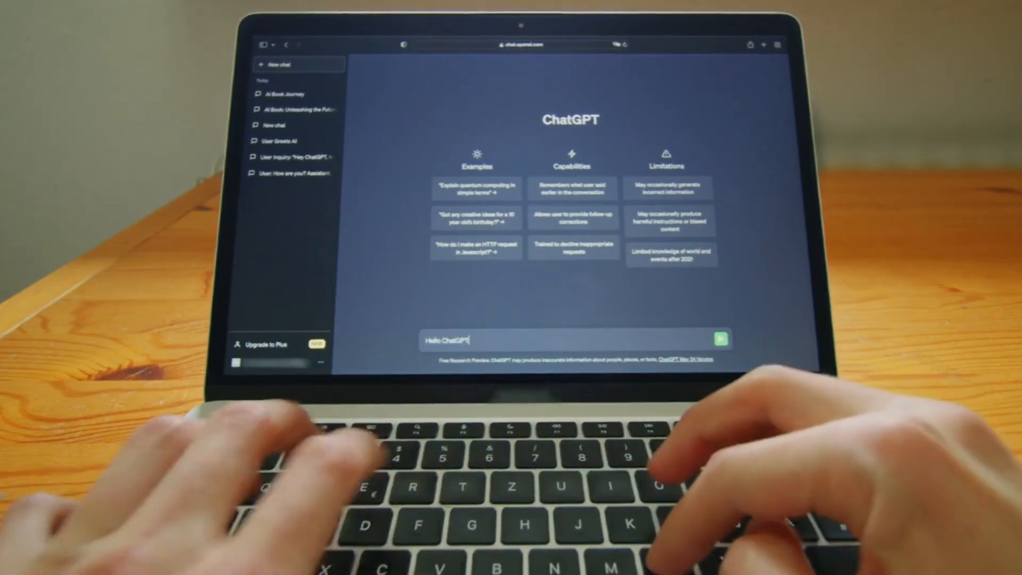